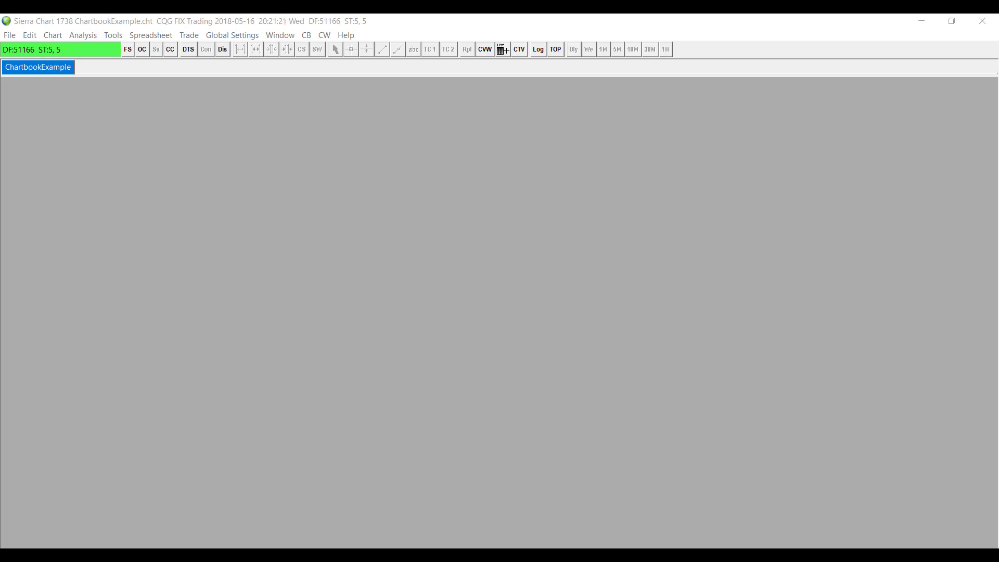
mouse_move(978, 501)
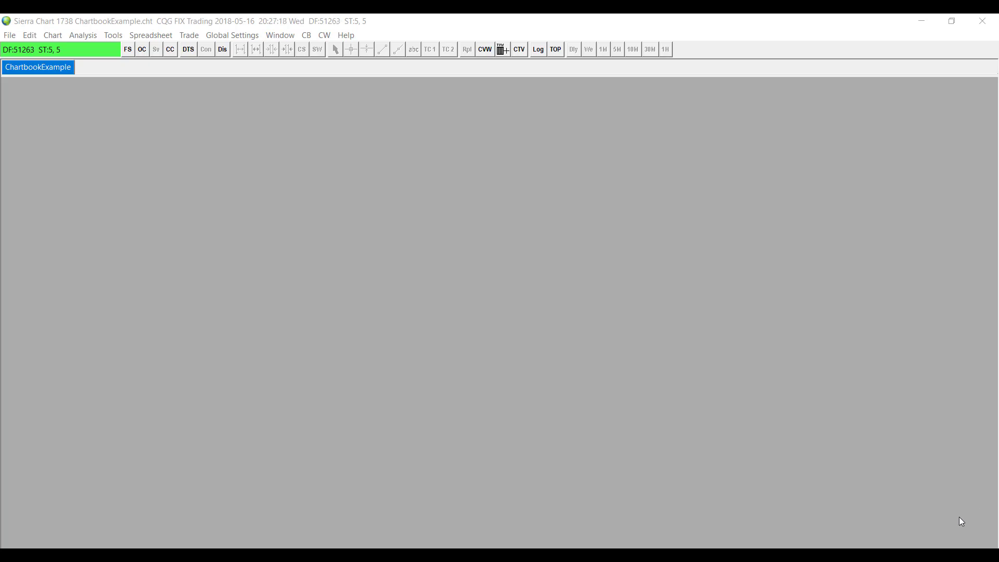
mouse_move(968, 478)
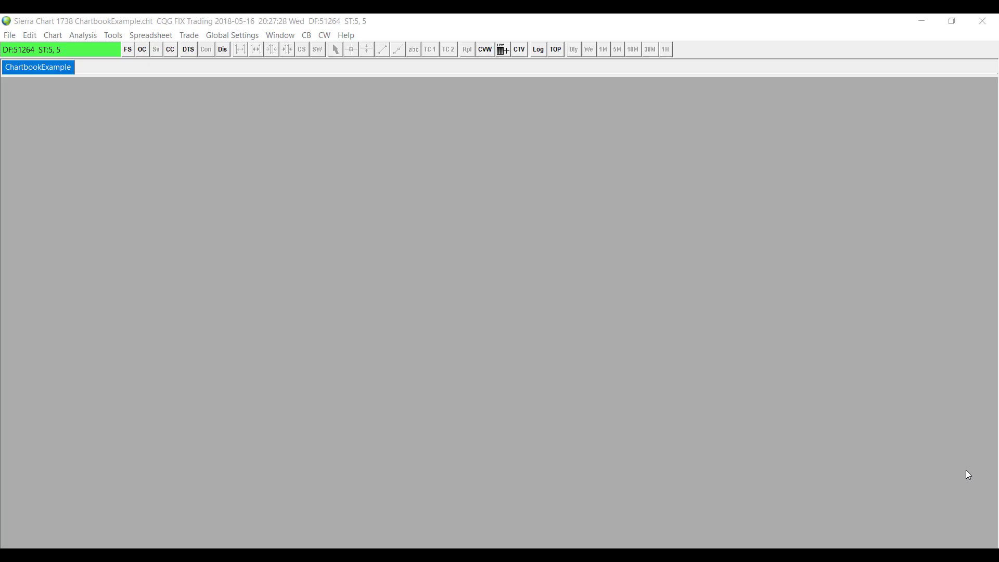
mouse_move(331, 204)
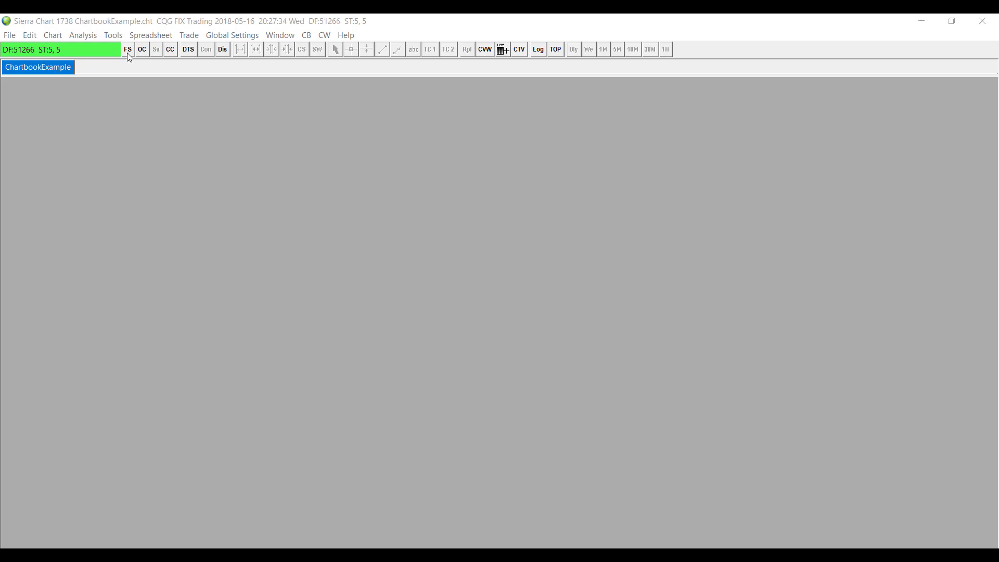
Open a historical daily chart of the F.US.EPM18 June 2018 E-mini S&P 500 contract via Find Symbol.
left_click(127, 50)
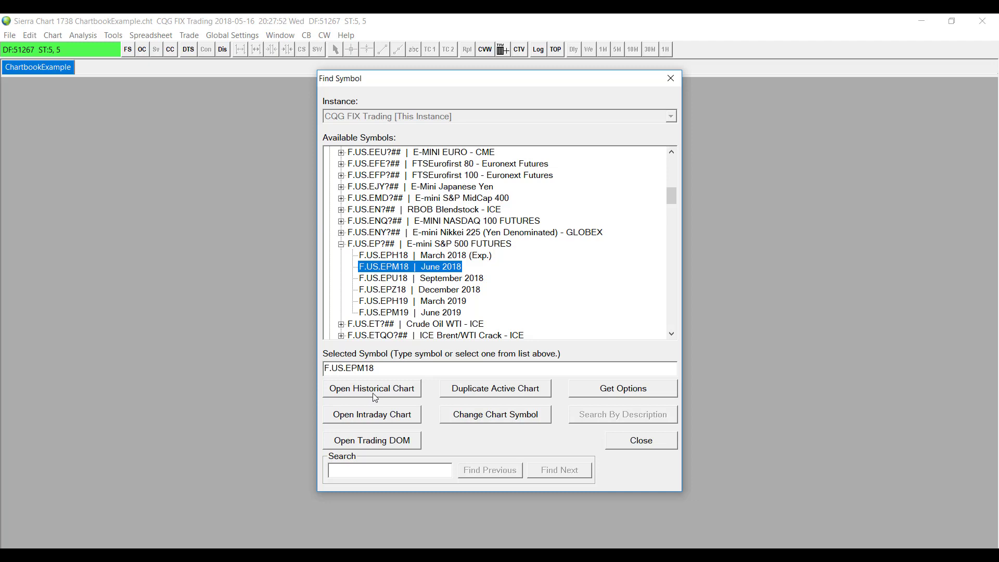
left_click(371, 388)
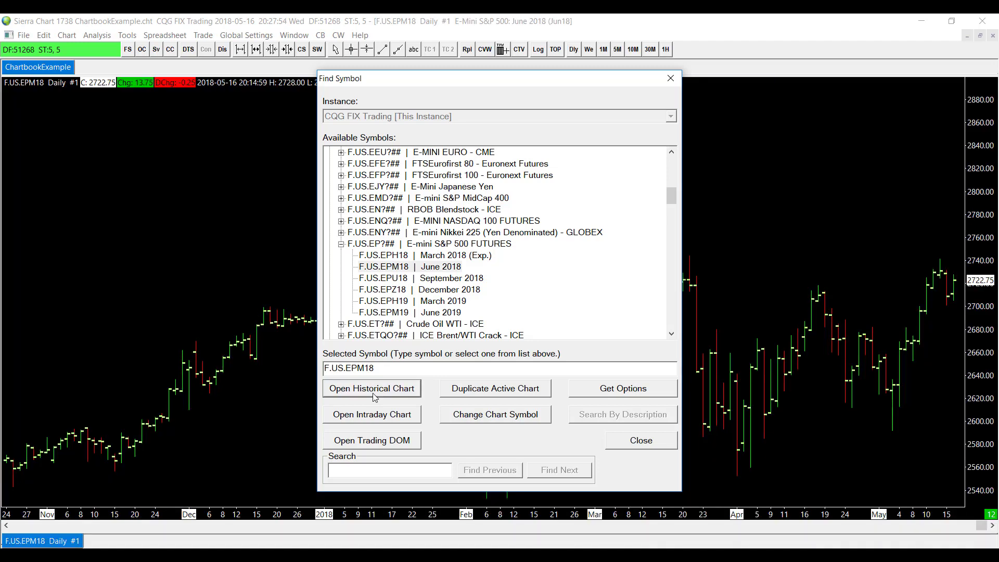
mouse_move(669, 78)
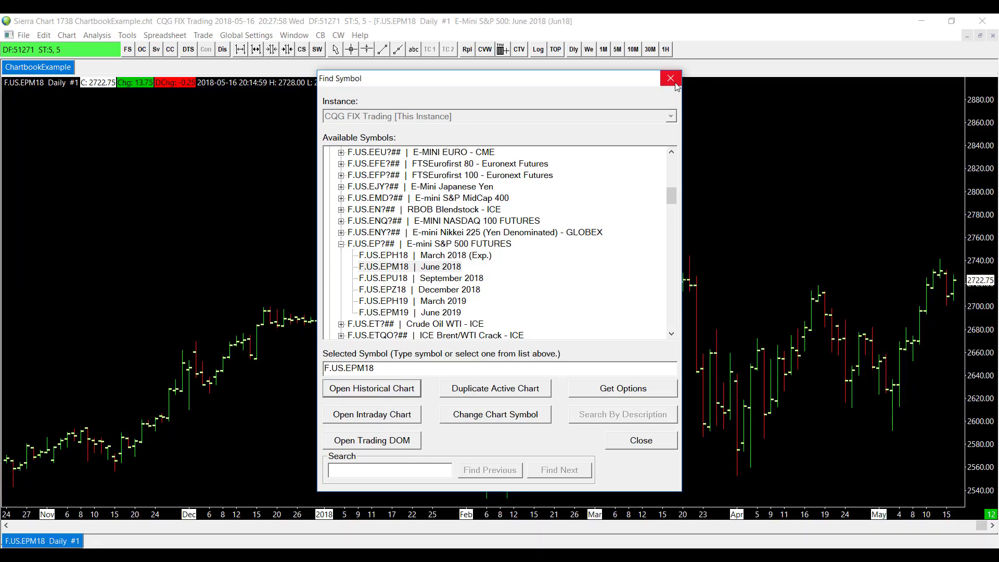
Close the Find Symbol window so the June 2018 daily chart is fully visible.
left_click(669, 78)
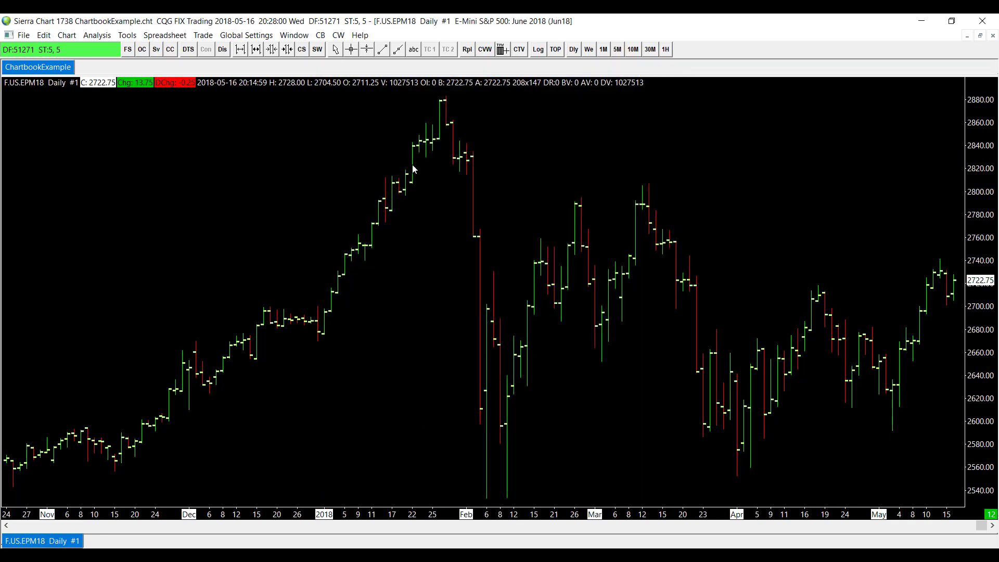
mouse_move(616, 203)
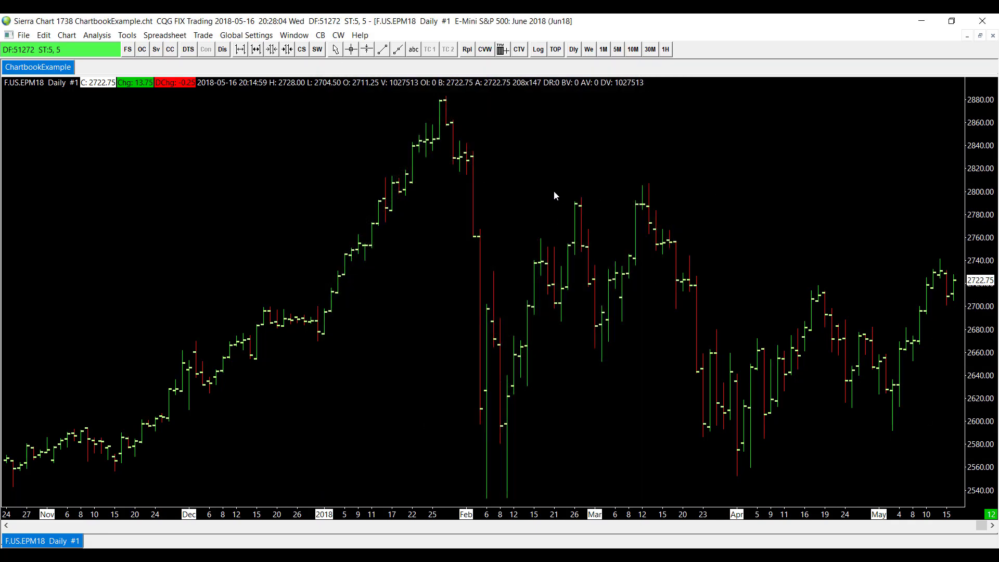
mouse_move(544, 239)
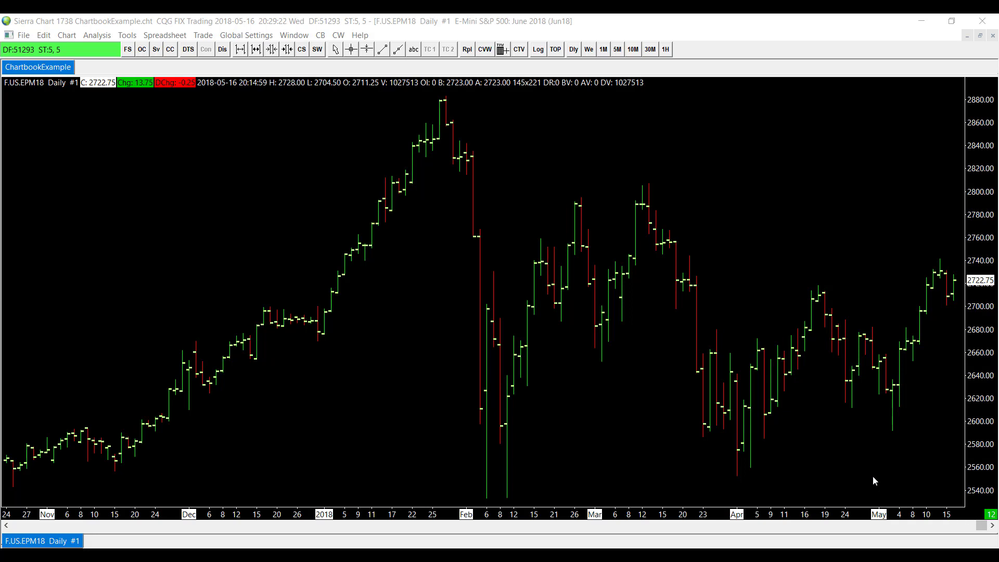
mouse_move(331, 175)
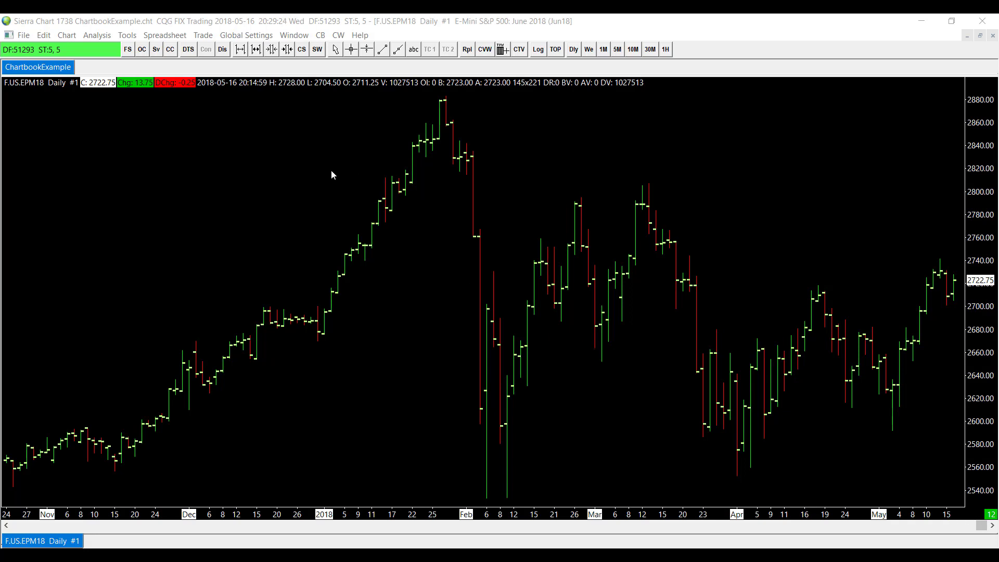
mouse_move(153, 24)
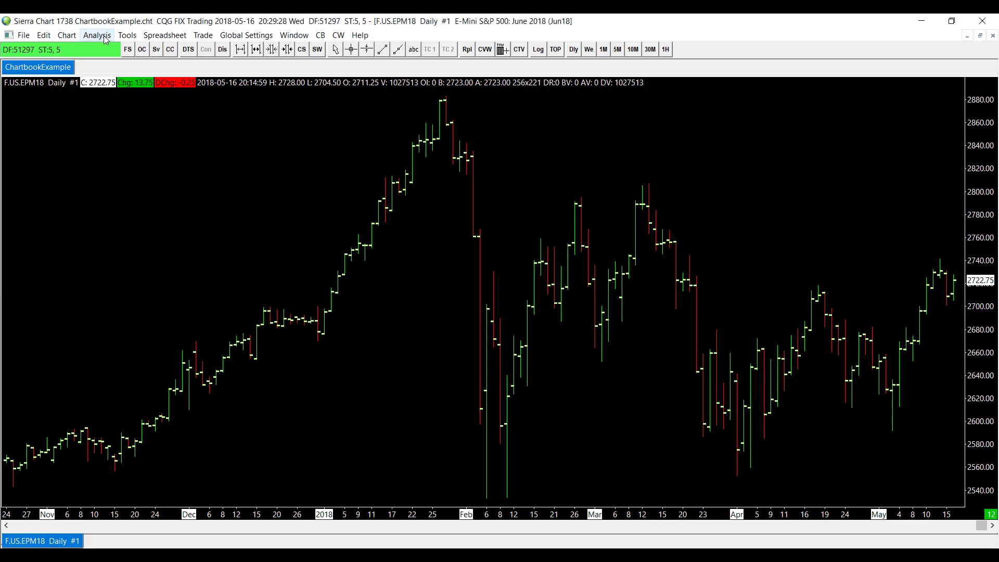
Bring up Chart Studies from the Analysis menu and highlight Add Additional Symbol in Studies Available.
left_click(96, 35)
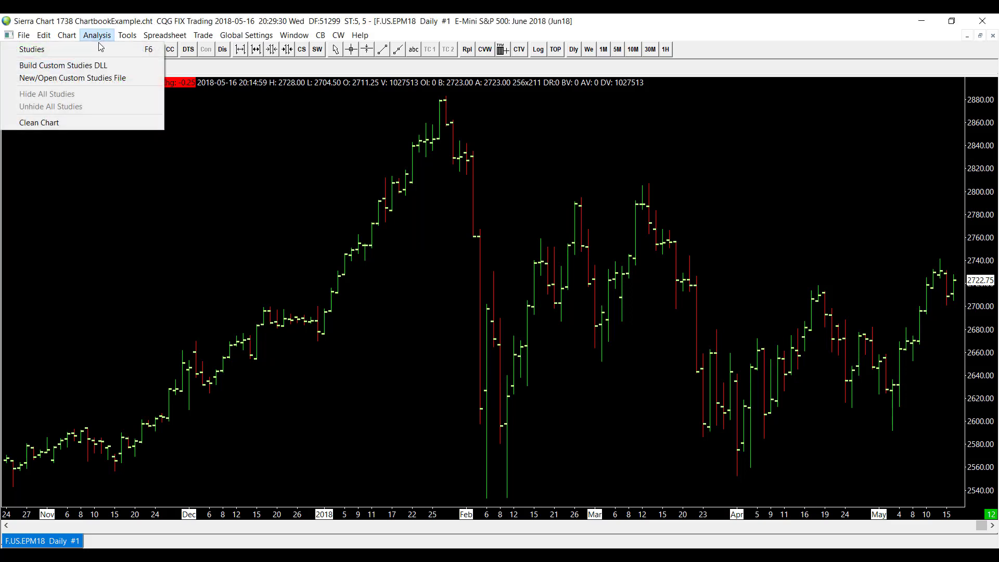
mouse_move(31, 49)
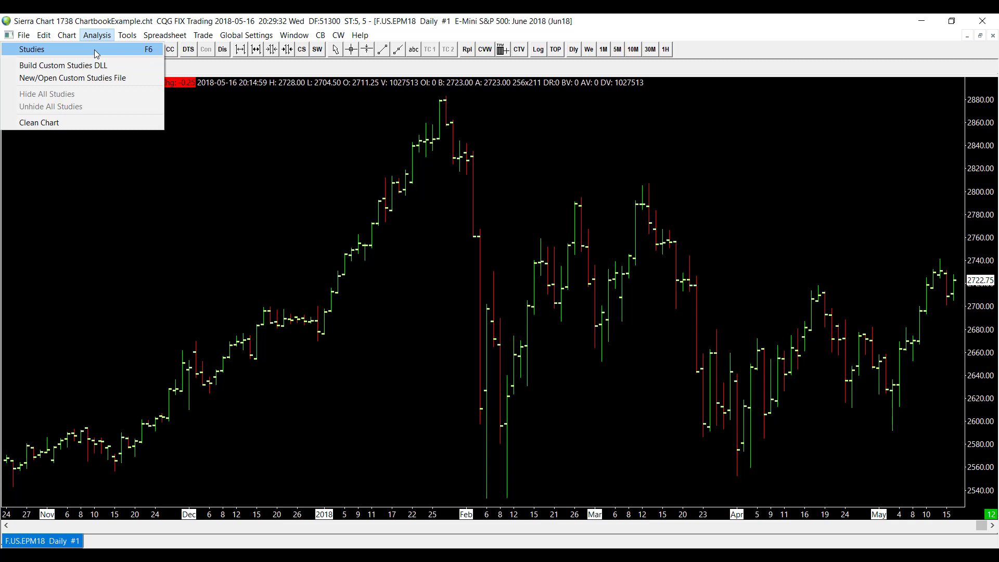
left_click(31, 49)
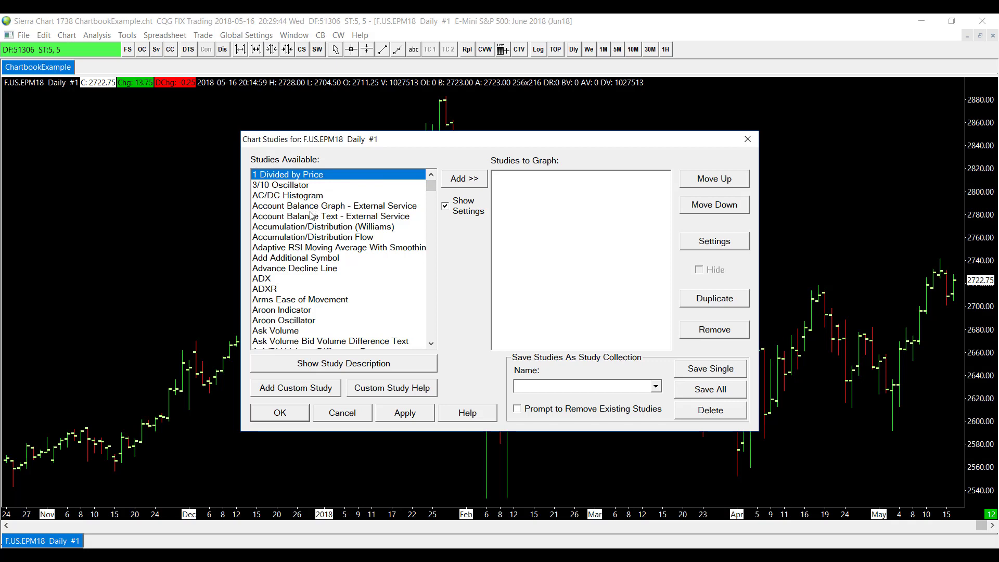
mouse_move(336, 259)
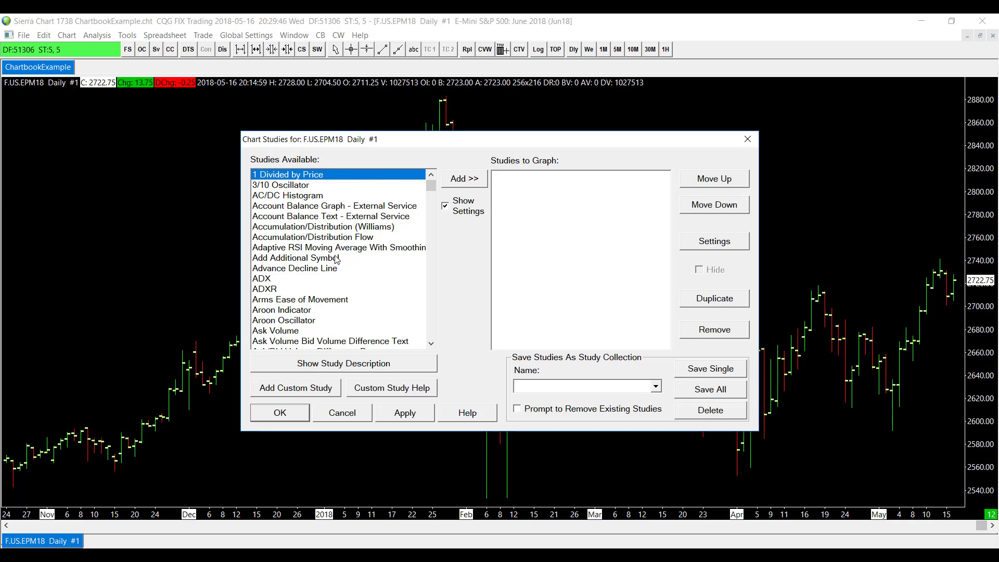
mouse_move(274, 211)
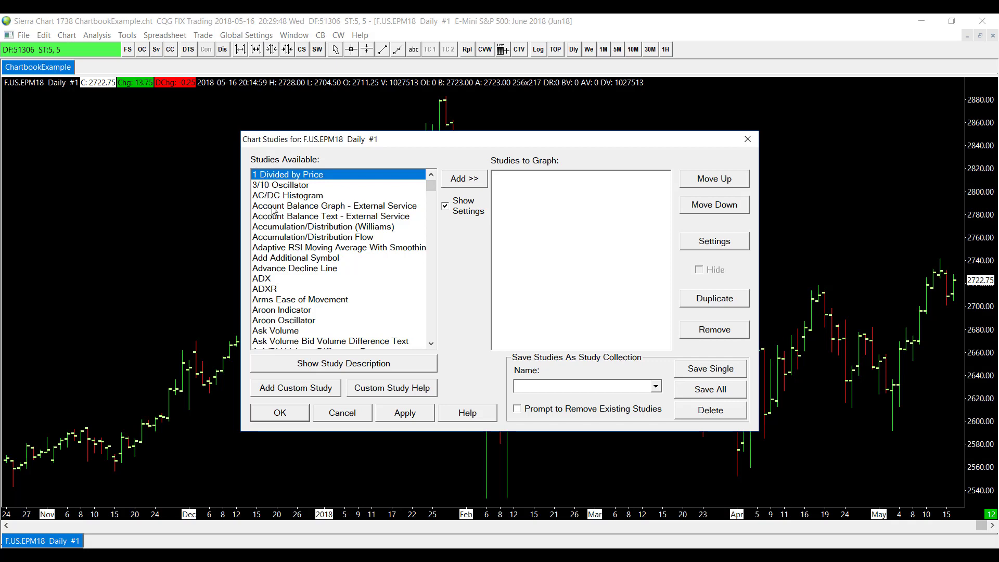
left_click(294, 257)
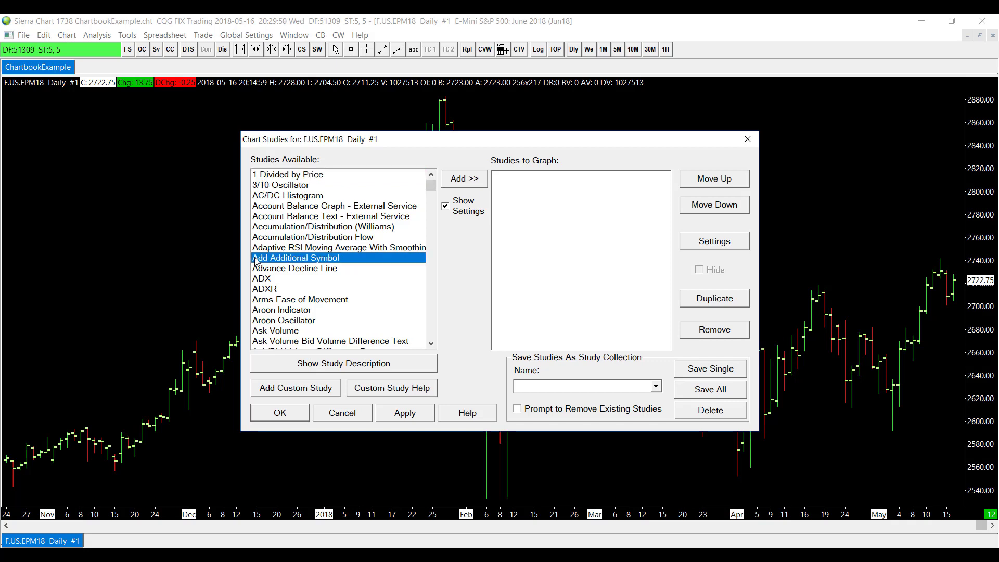
mouse_move(374, 271)
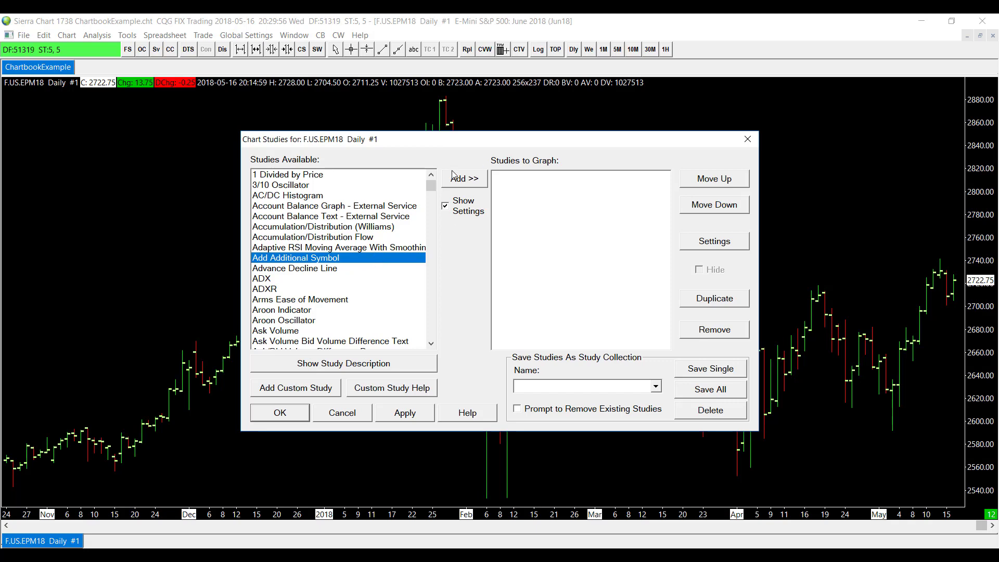
Add the Add Additional Symbol study to the chart and bring up its Study Settings inputs.
left_click(463, 178)
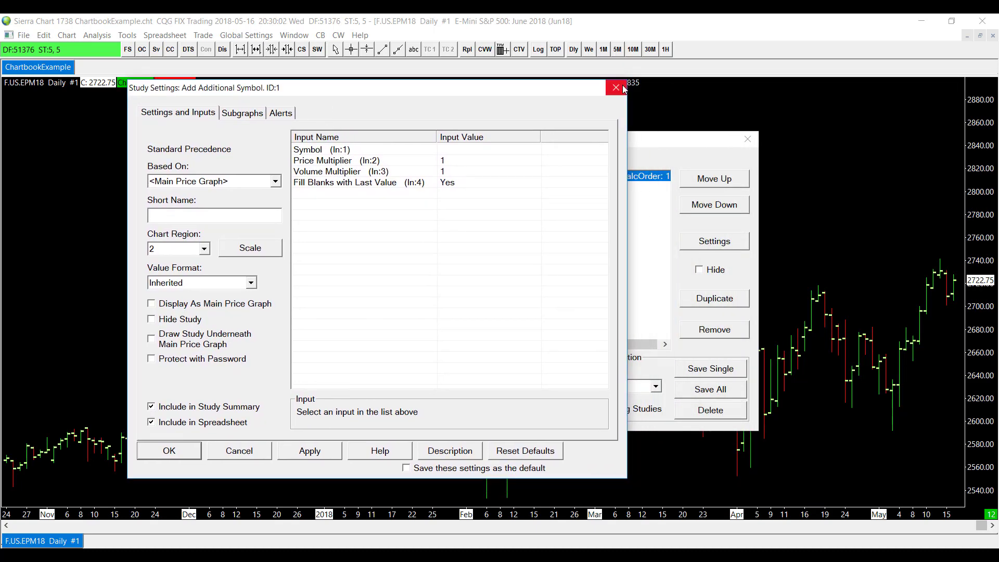
left_click(614, 87)
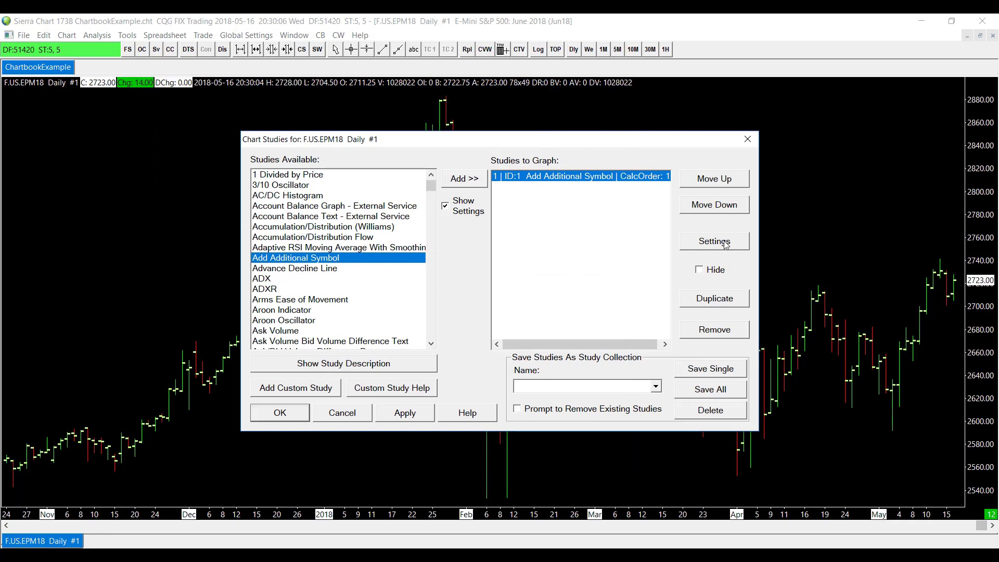
left_click(712, 240)
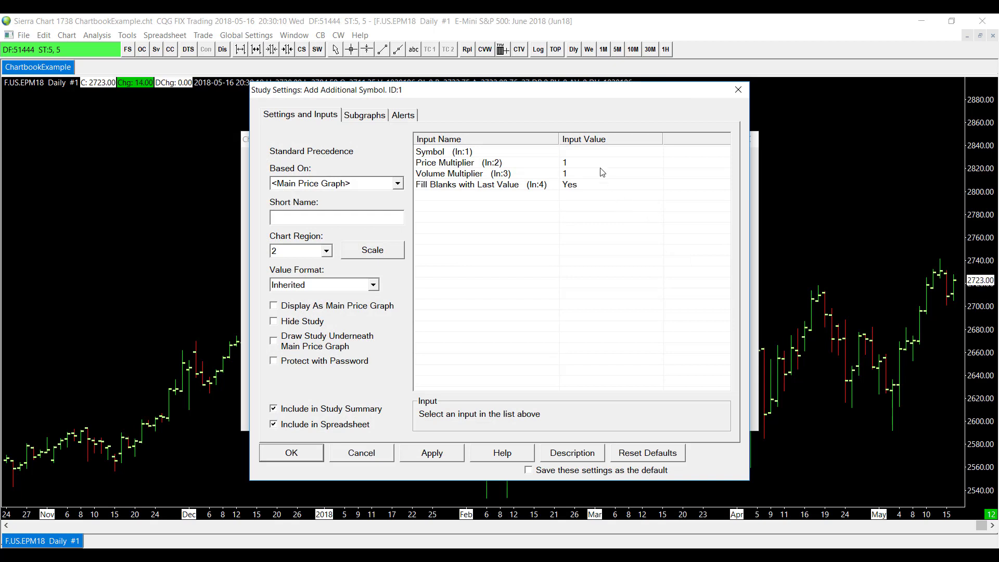
mouse_move(575, 156)
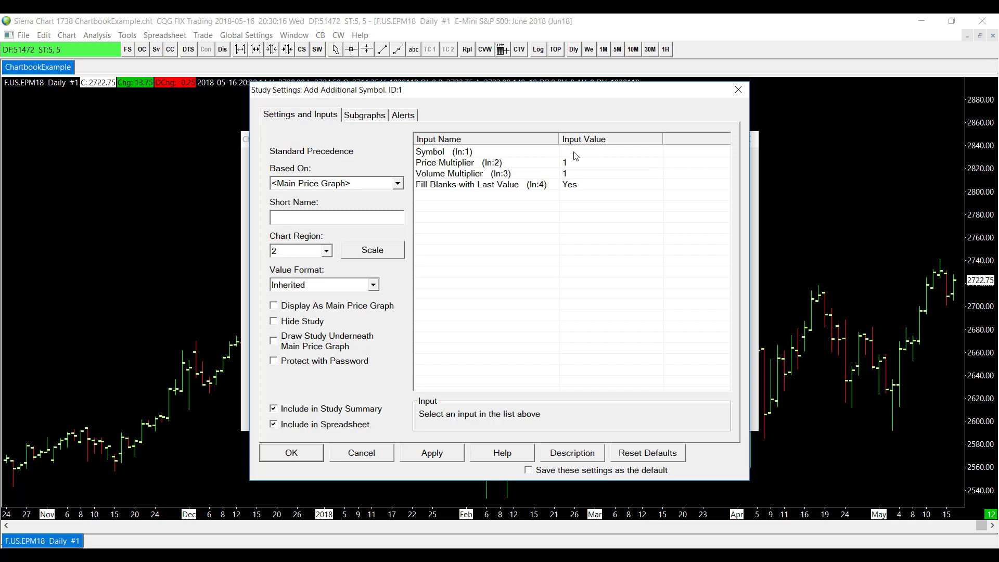
left_click(447, 152)
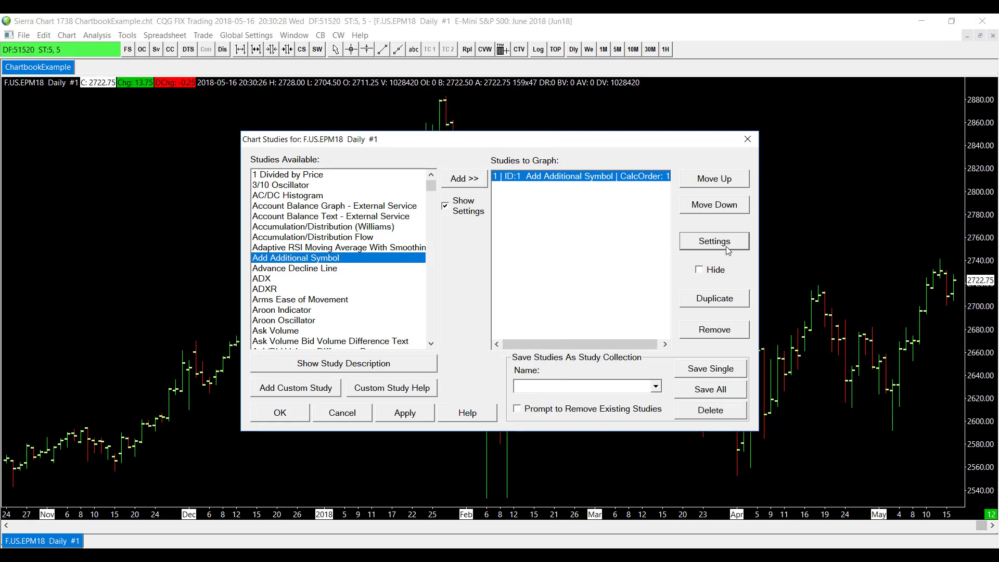
left_click(713, 241)
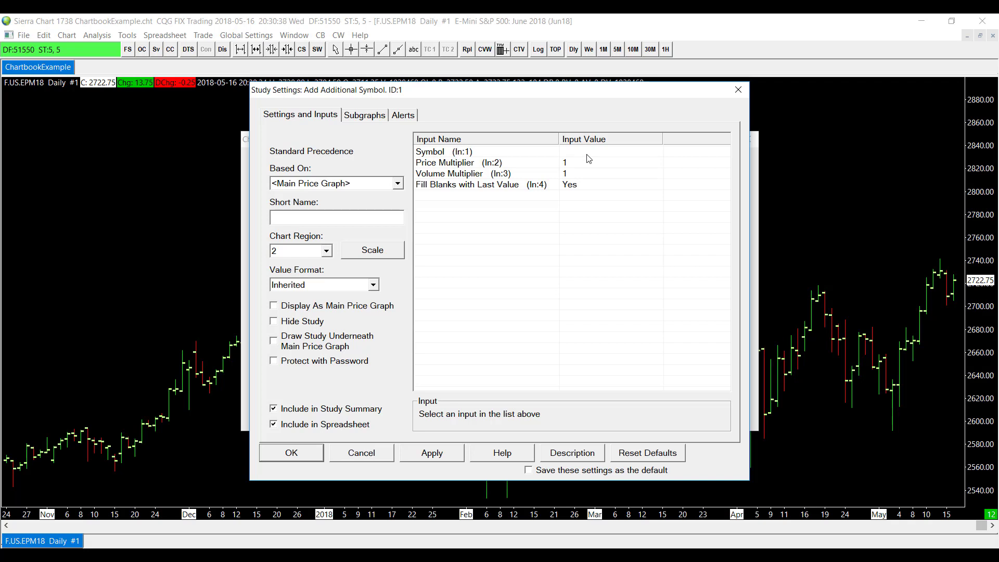
Edit the study's Symbol input, expanding Futures in Find Symbol down to the E-mini S&P 500 entry.
left_click(429, 152)
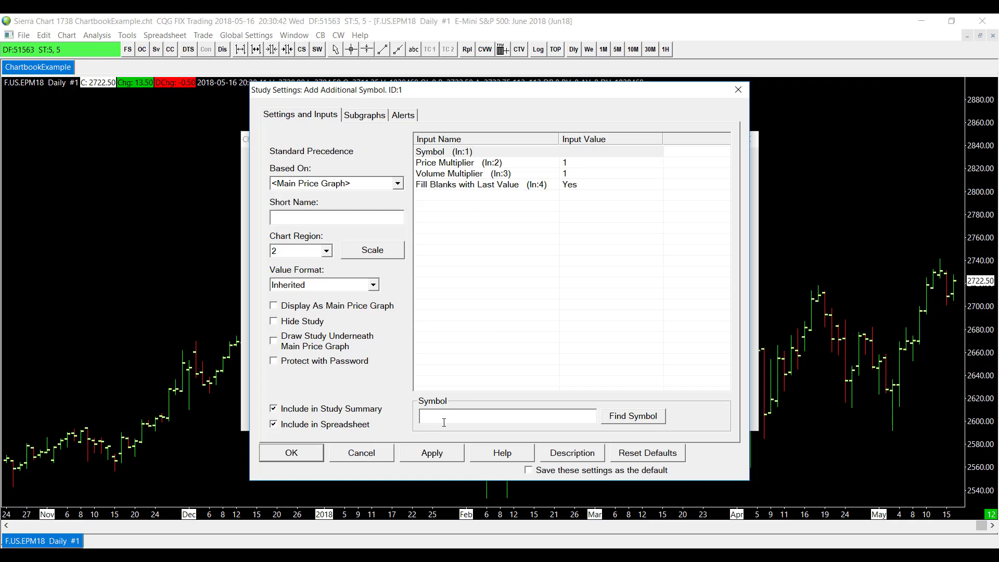
mouse_move(474, 401)
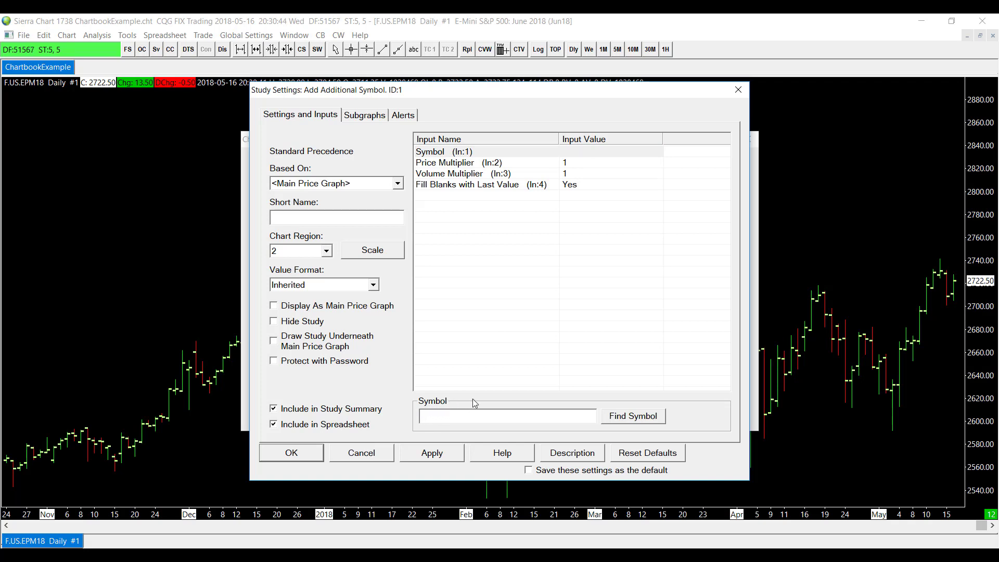
left_click(507, 415)
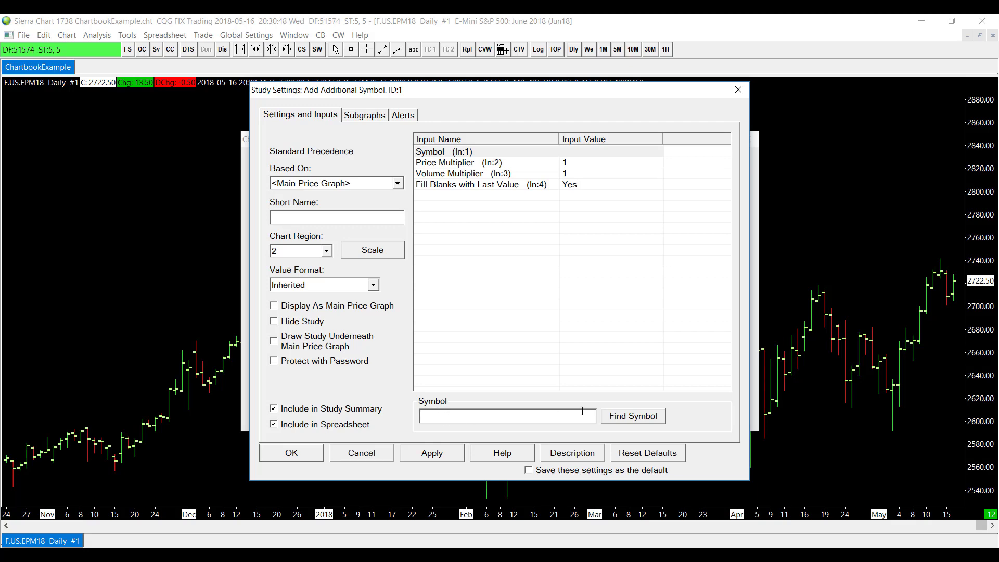
left_click(631, 416)
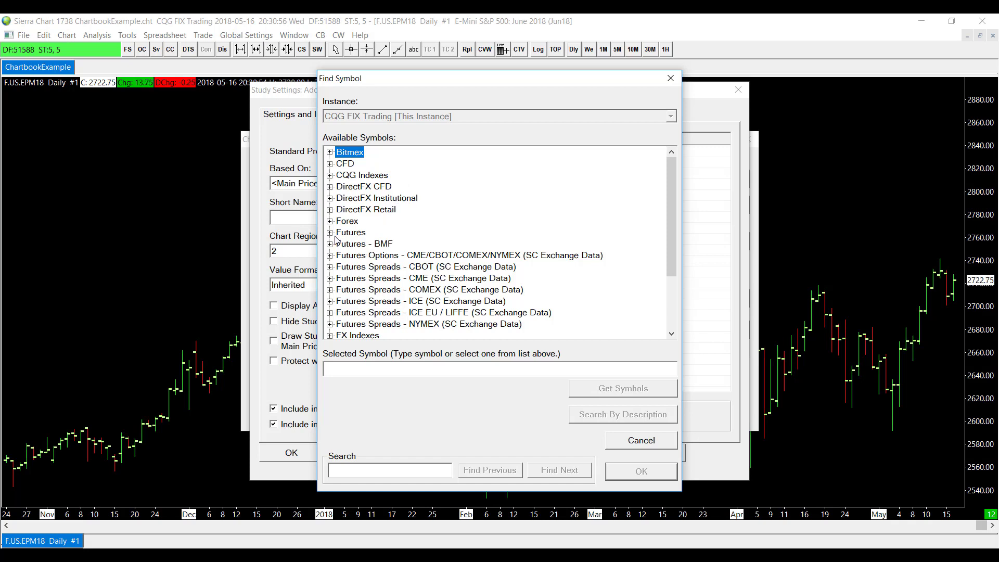
left_click(330, 232)
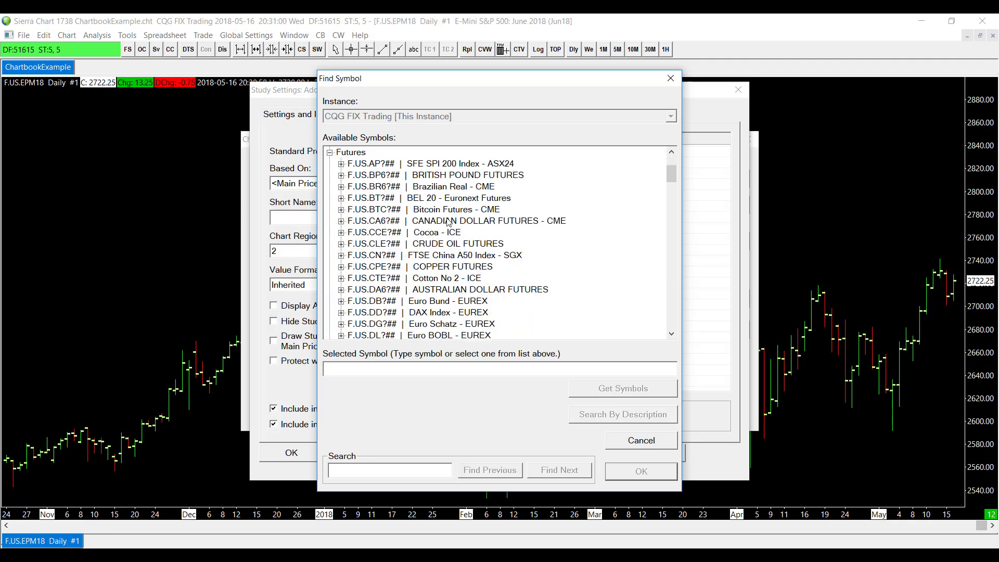
scroll("down", 3)
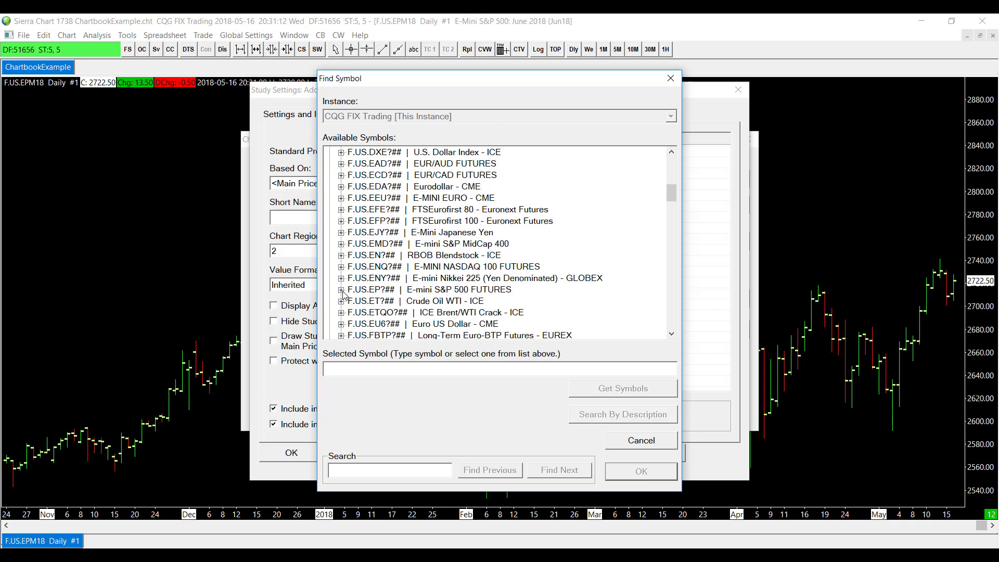
scroll("up", 3)
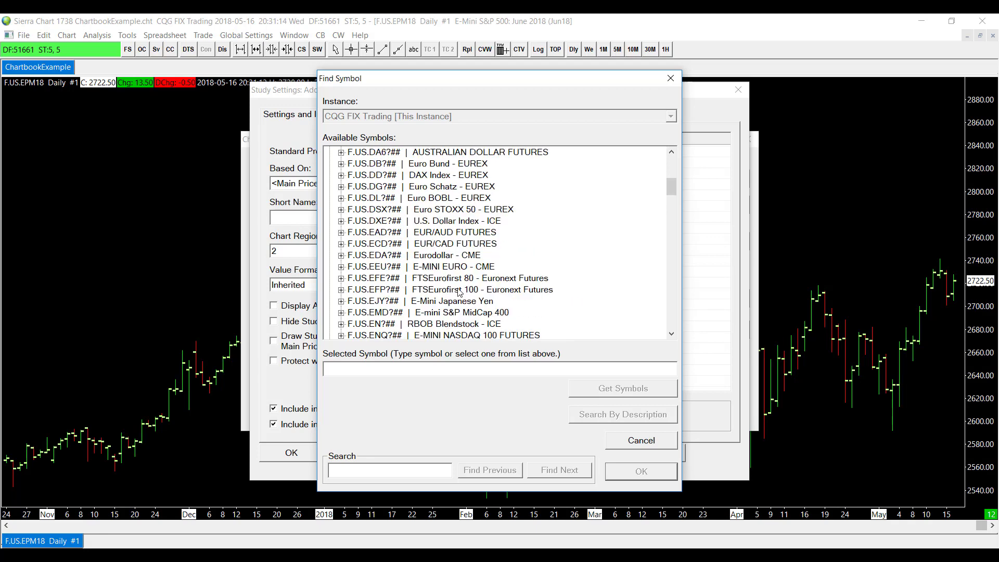
scroll("down", 3)
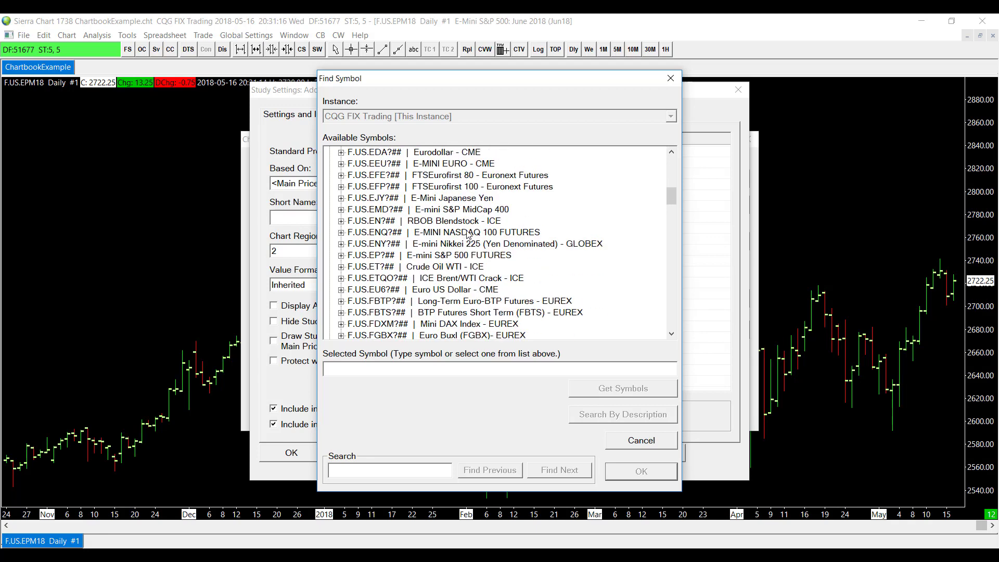
mouse_move(452, 243)
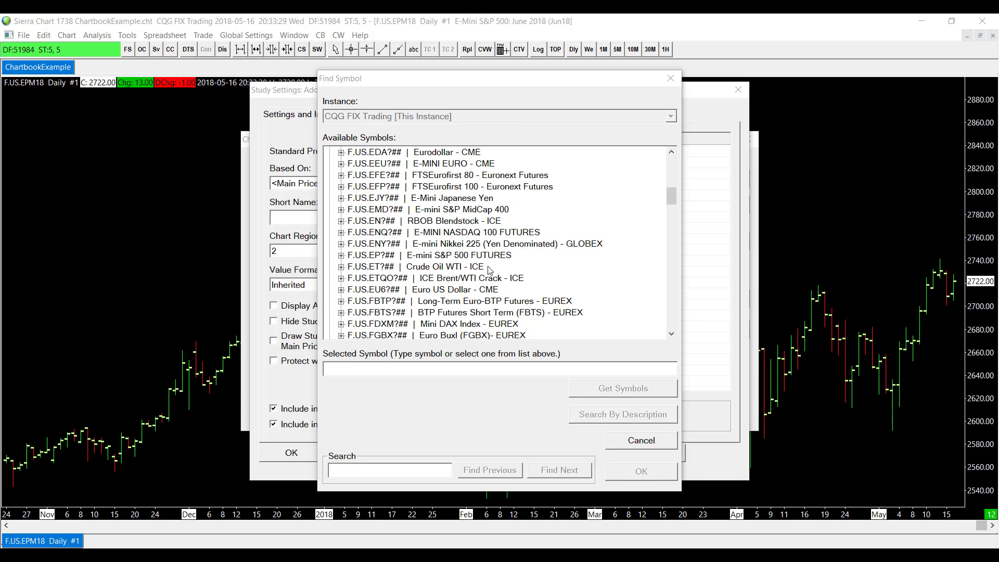
mouse_move(167, 411)
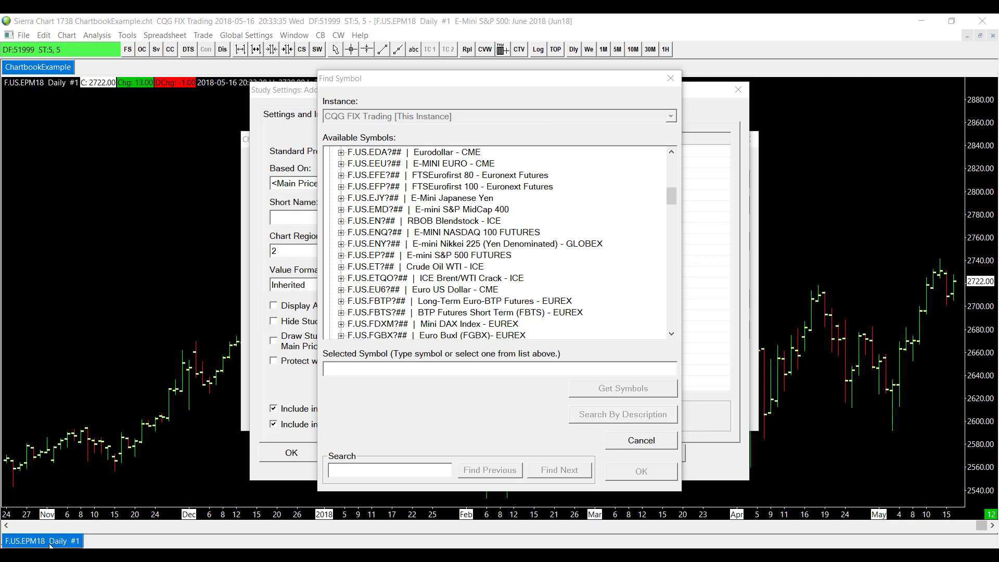
mouse_move(56, 527)
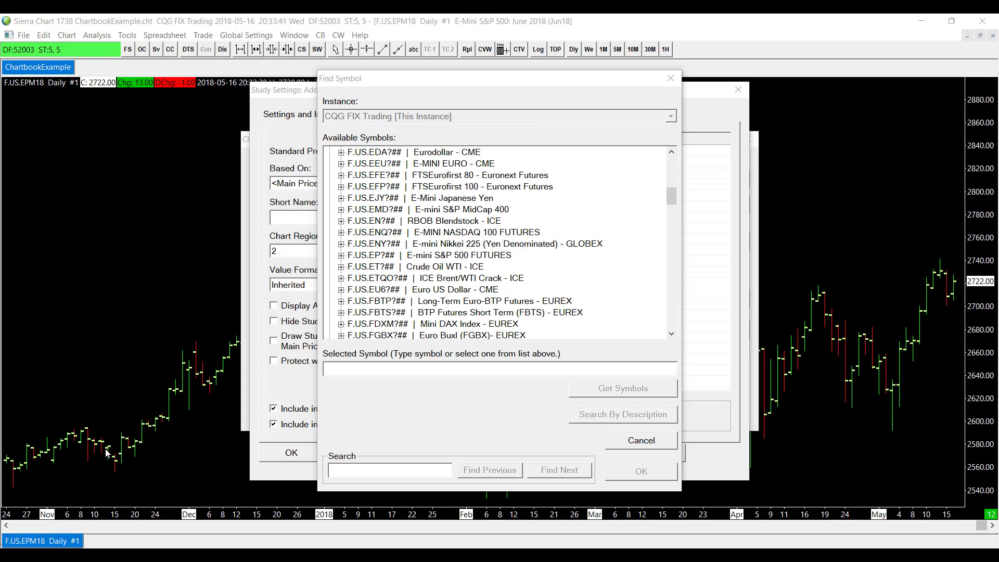
mouse_move(162, 430)
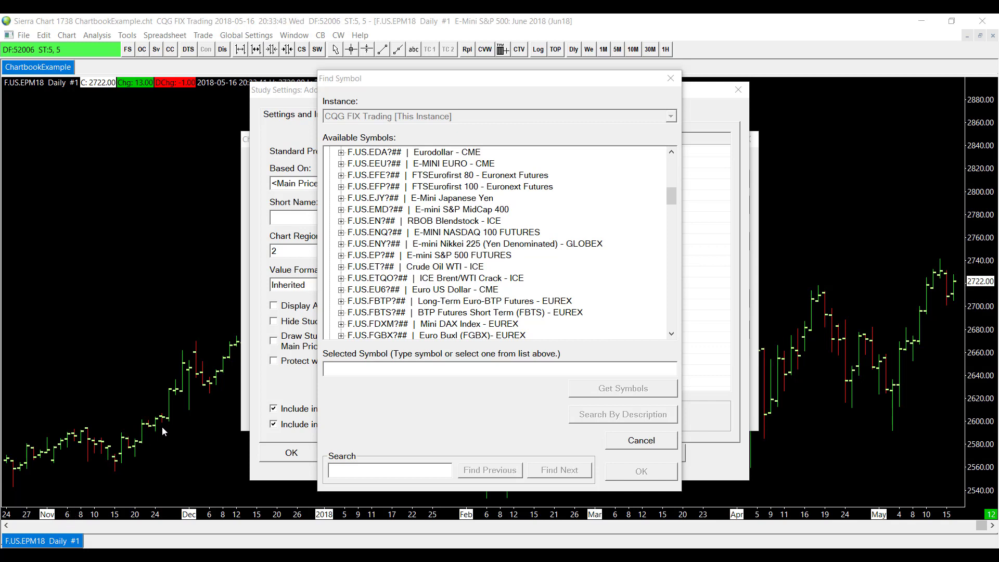
Choose F.US.EPU18 September 2018 as the additional symbol and confirm it in Find Symbol.
left_click(341, 259)
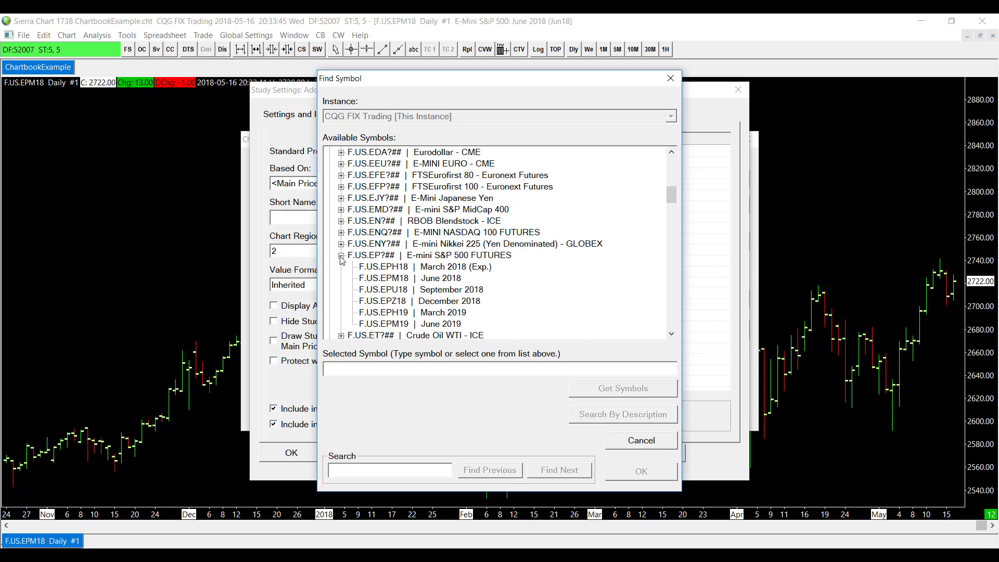
mouse_move(438, 290)
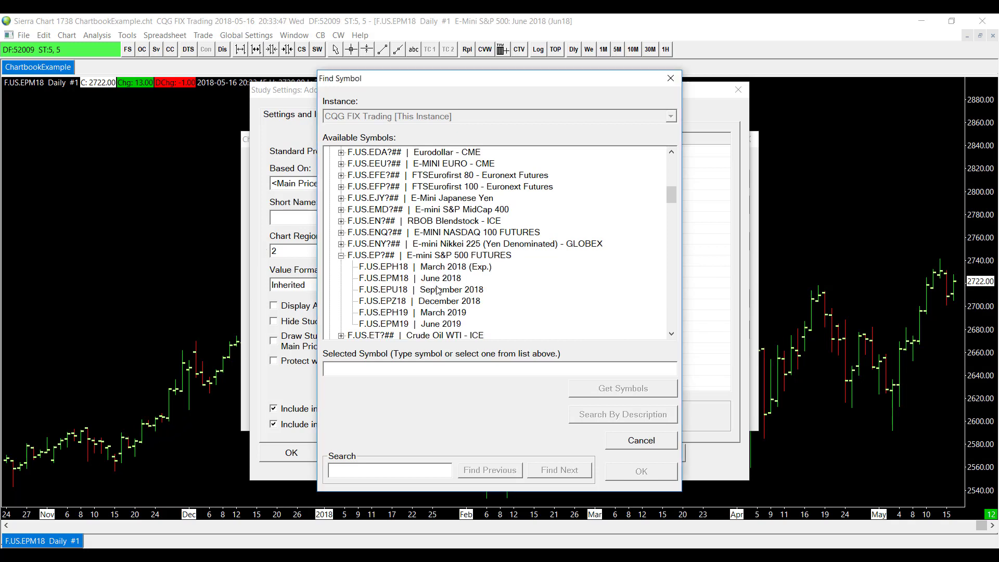
left_click(417, 289)
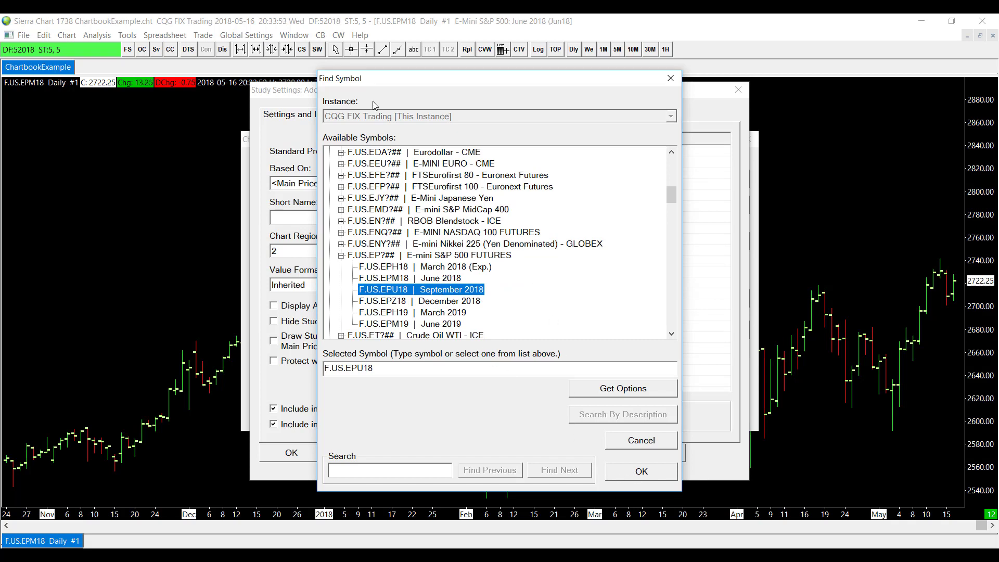
mouse_move(449, 219)
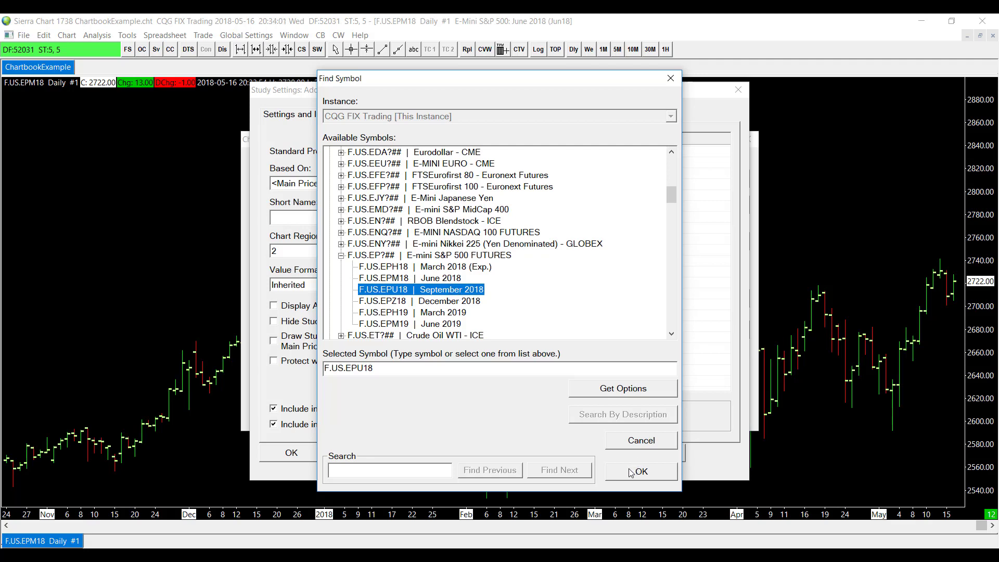
left_click(639, 471)
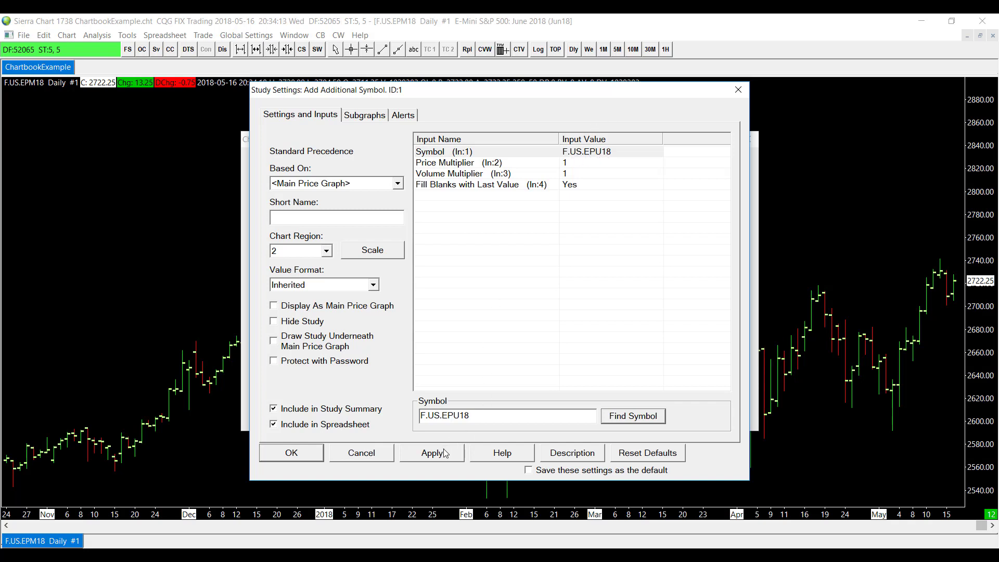
Accept the study settings and apply, plotting the September 2018 contract beneath the June 2018 chart.
left_click(431, 452)
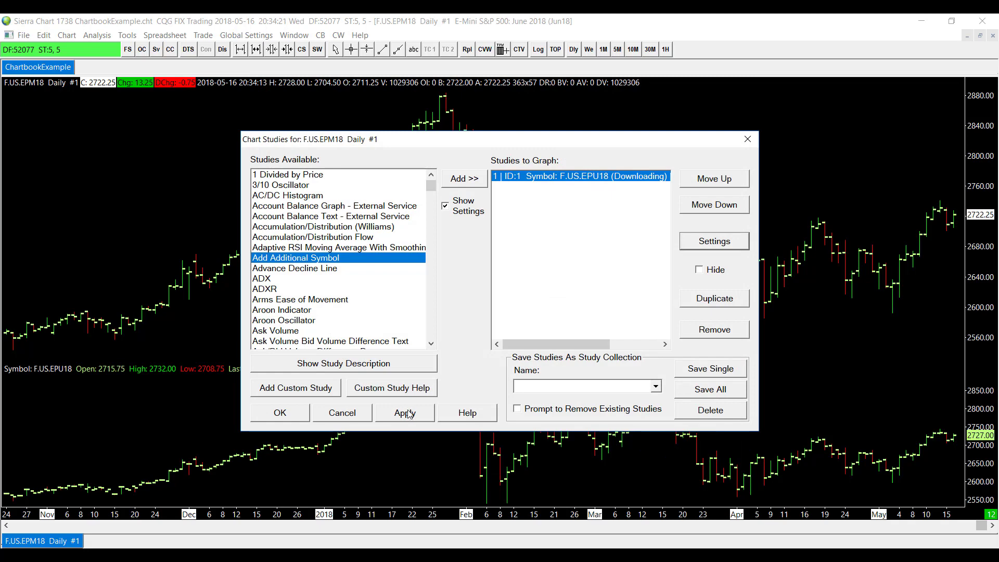
left_click(403, 413)
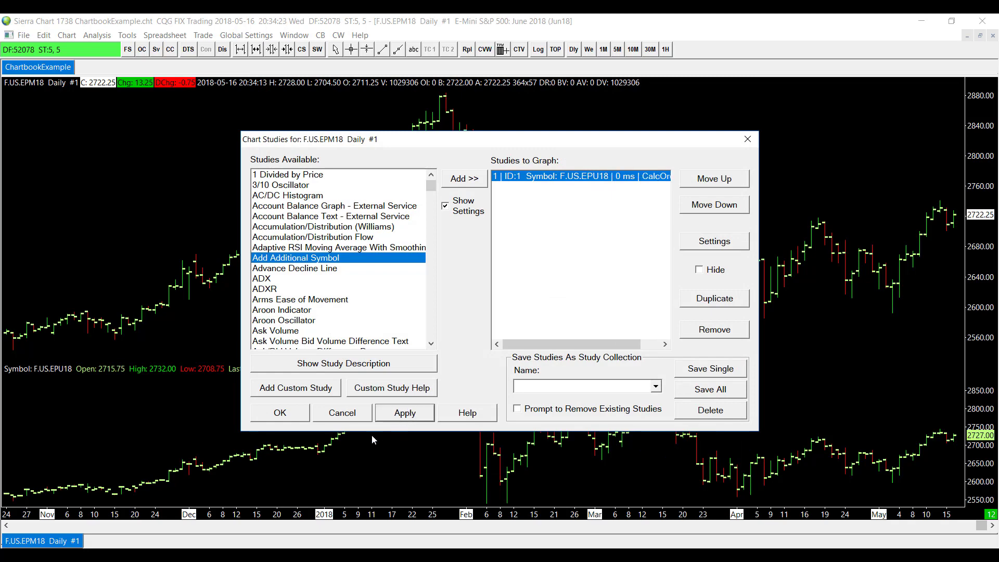
left_click(279, 412)
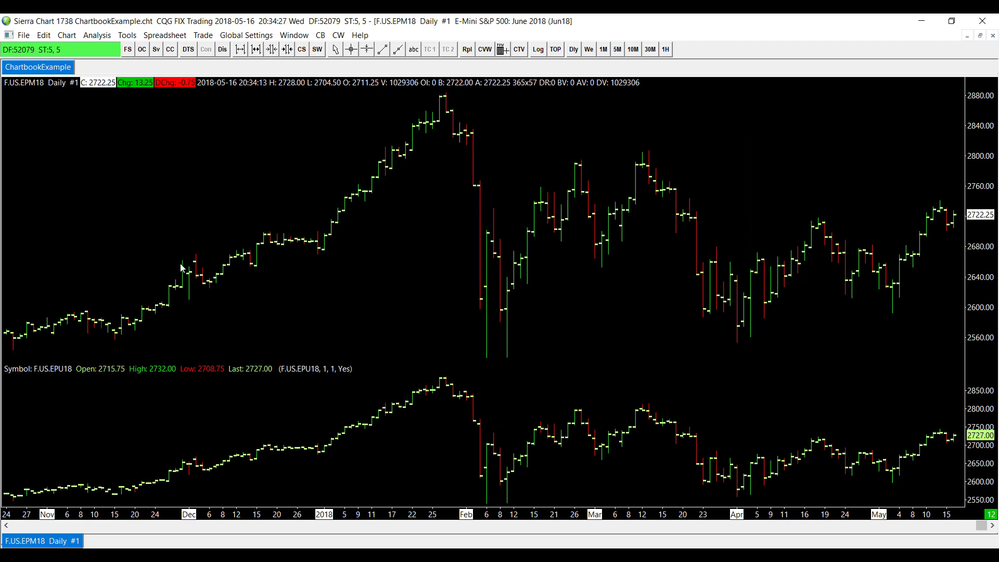
mouse_move(385, 244)
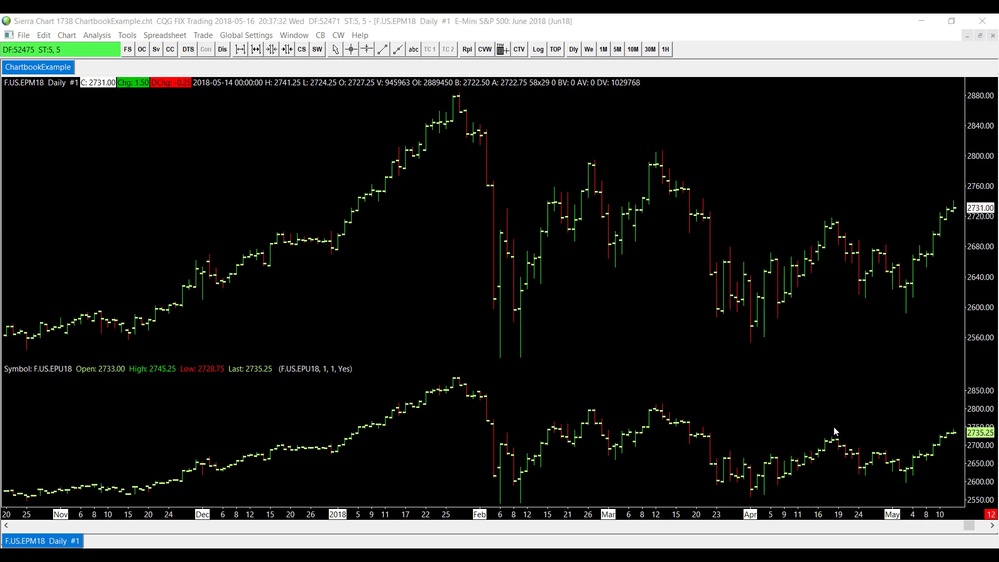
mouse_move(419, 205)
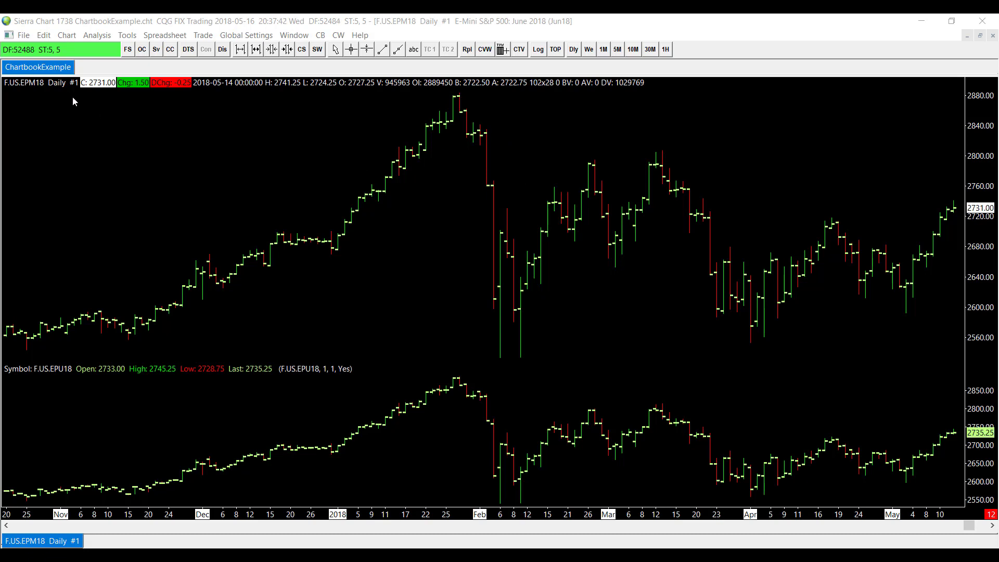
mouse_move(17, 88)
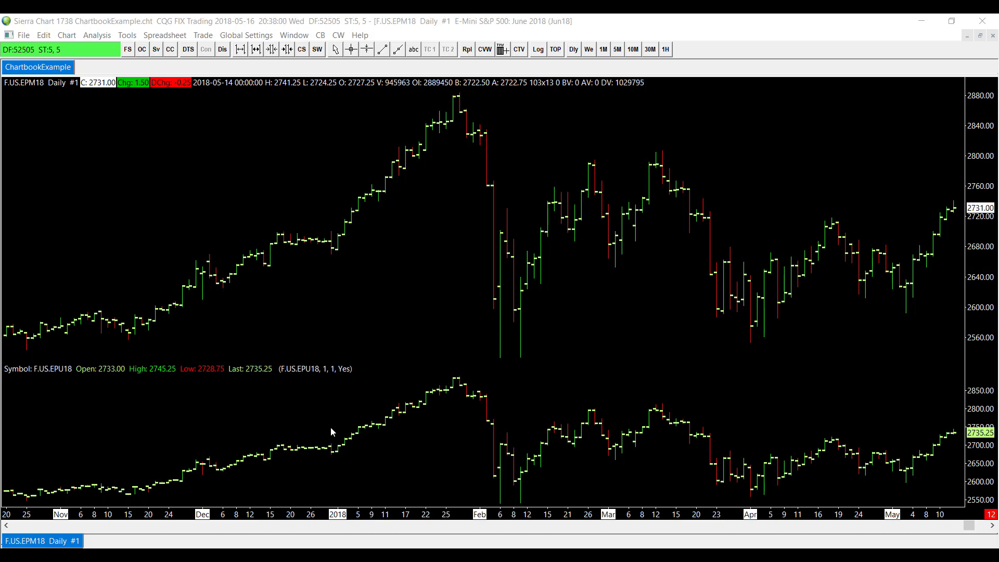
mouse_move(323, 423)
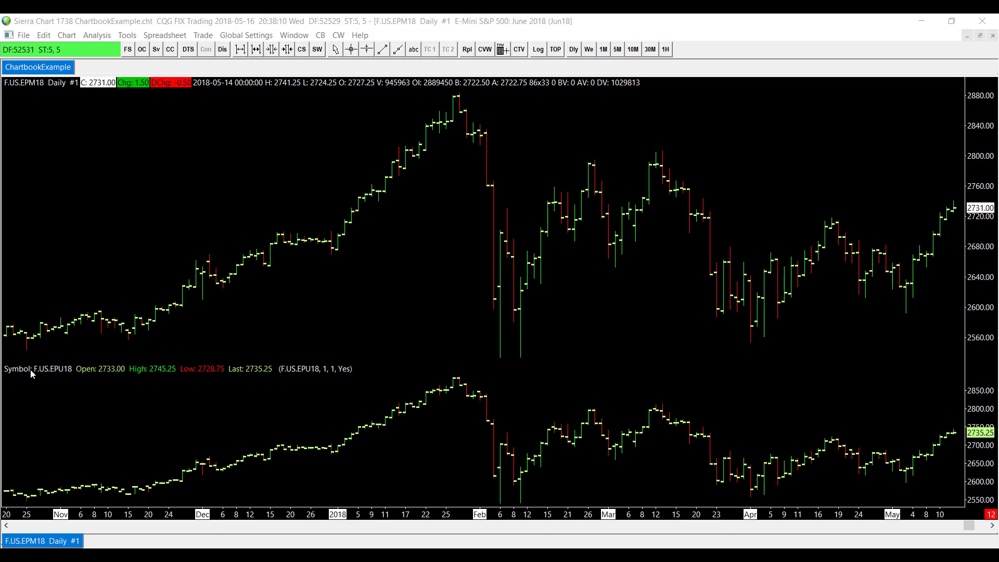
mouse_move(117, 405)
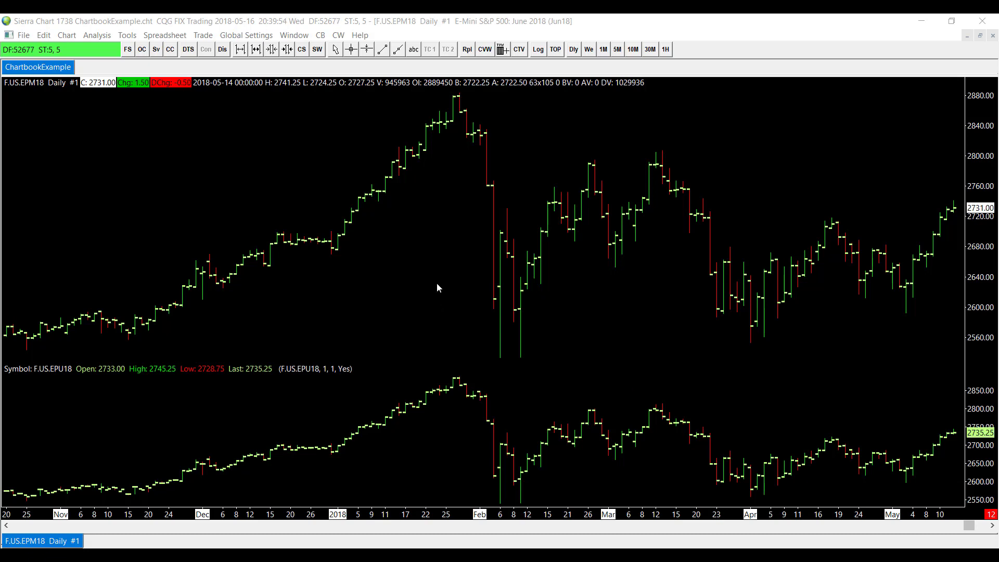
mouse_move(348, 279)
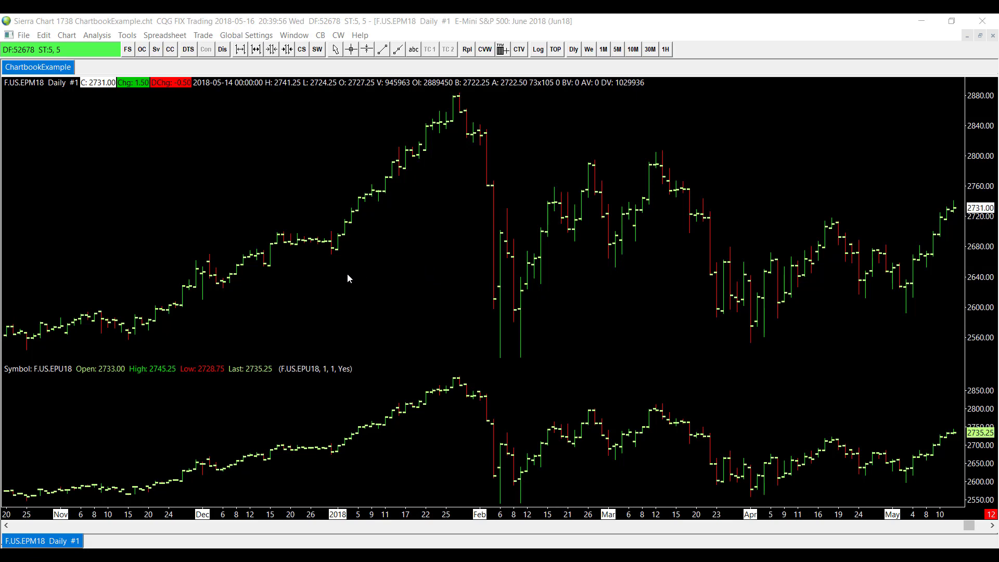
left_click(97, 35)
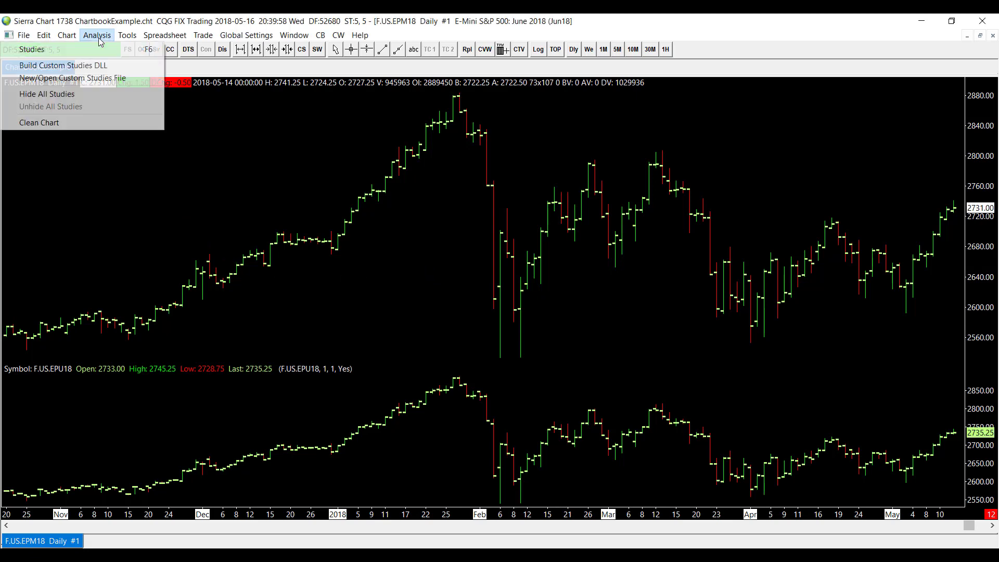
left_click(30, 50)
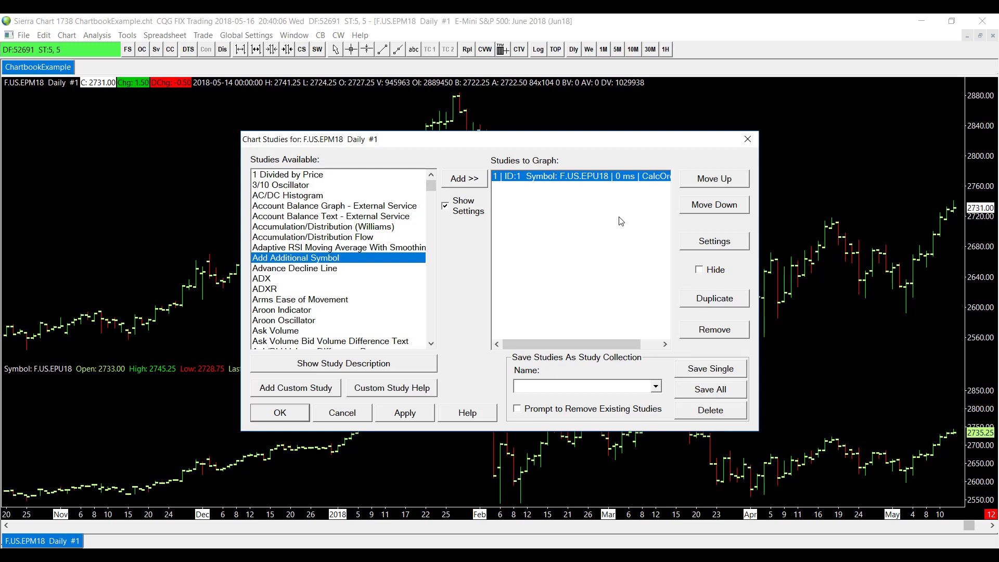
mouse_move(625, 183)
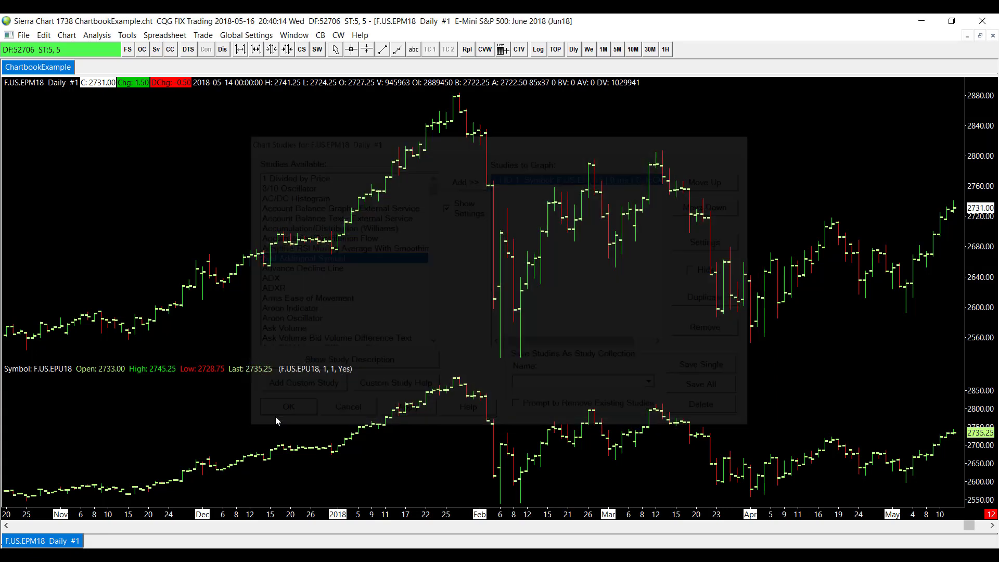
left_click(288, 407)
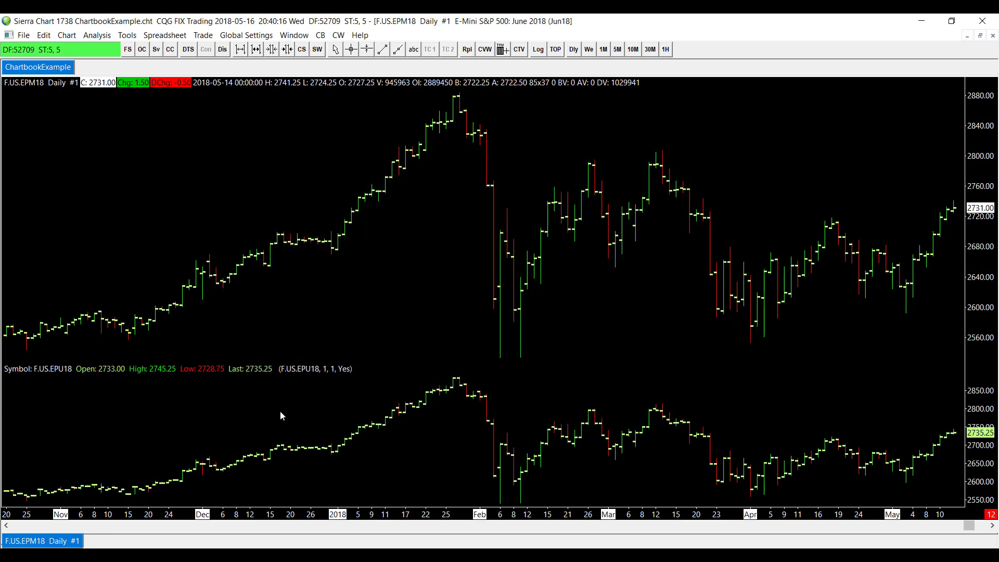